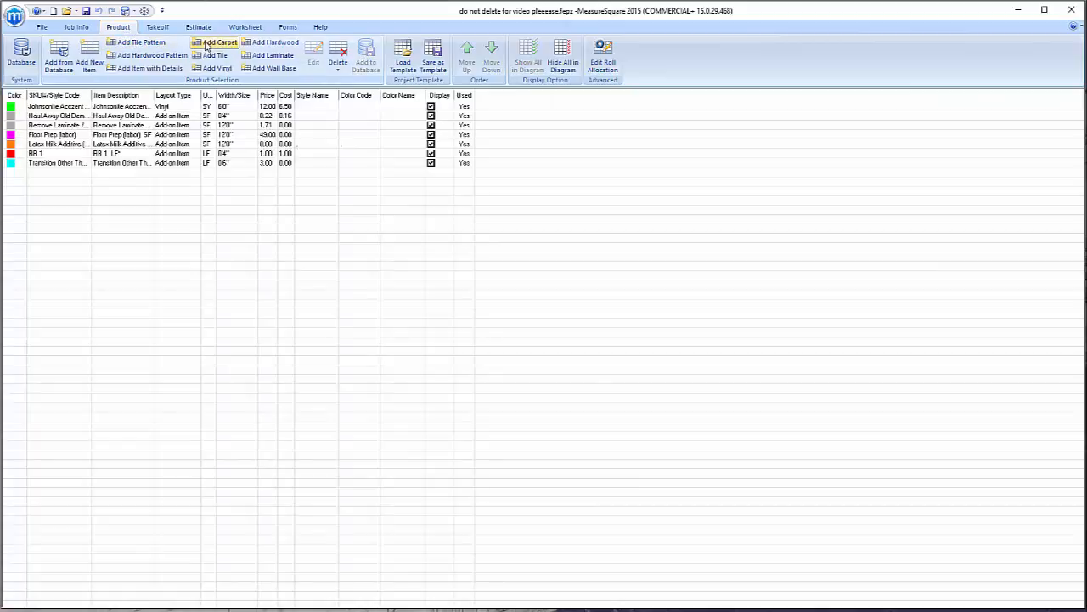
Add a new carpet product and bring up ITEM 1's View/Modify details for editing
left_click(220, 42)
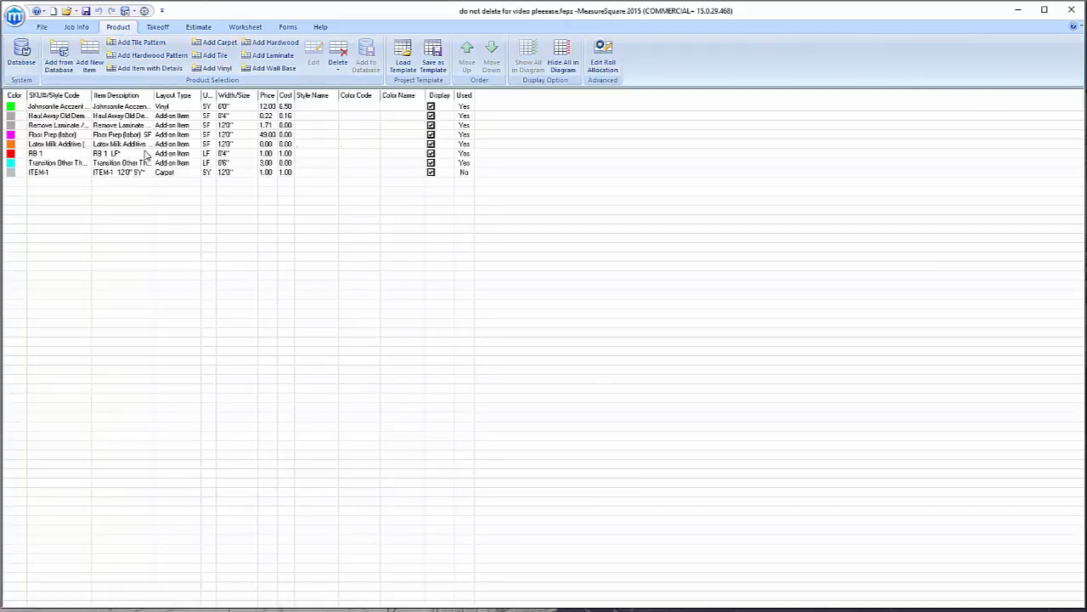
left_click(127, 171)
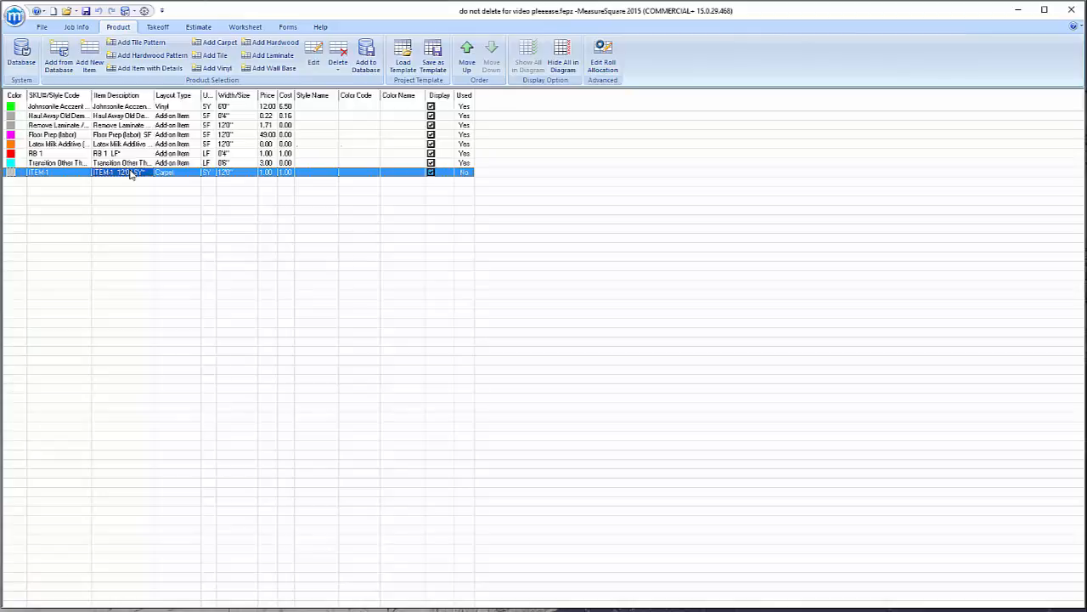
right_click(122, 173)
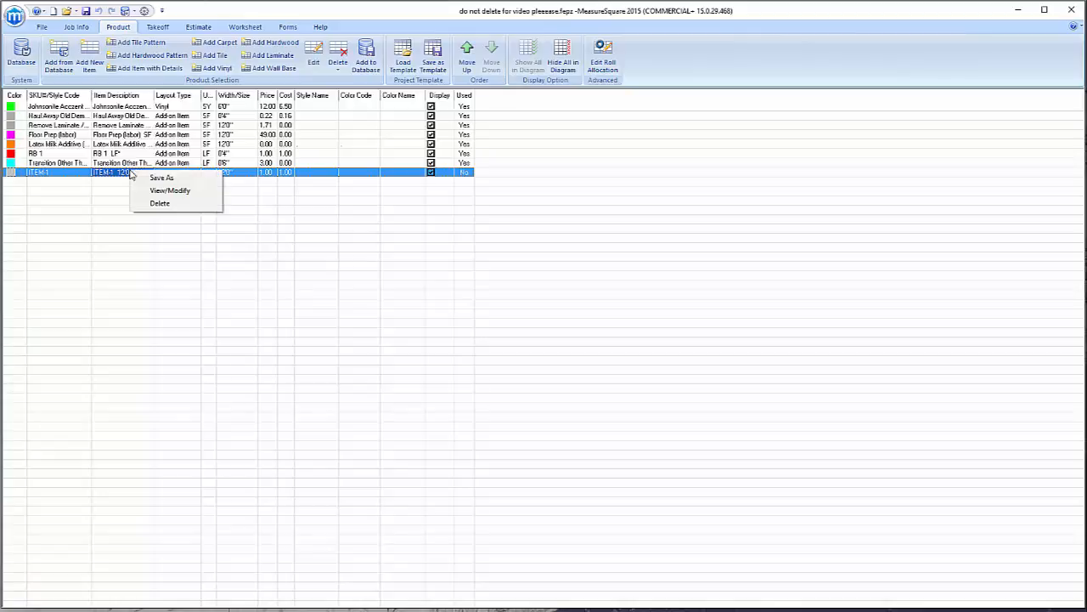
mouse_move(170, 190)
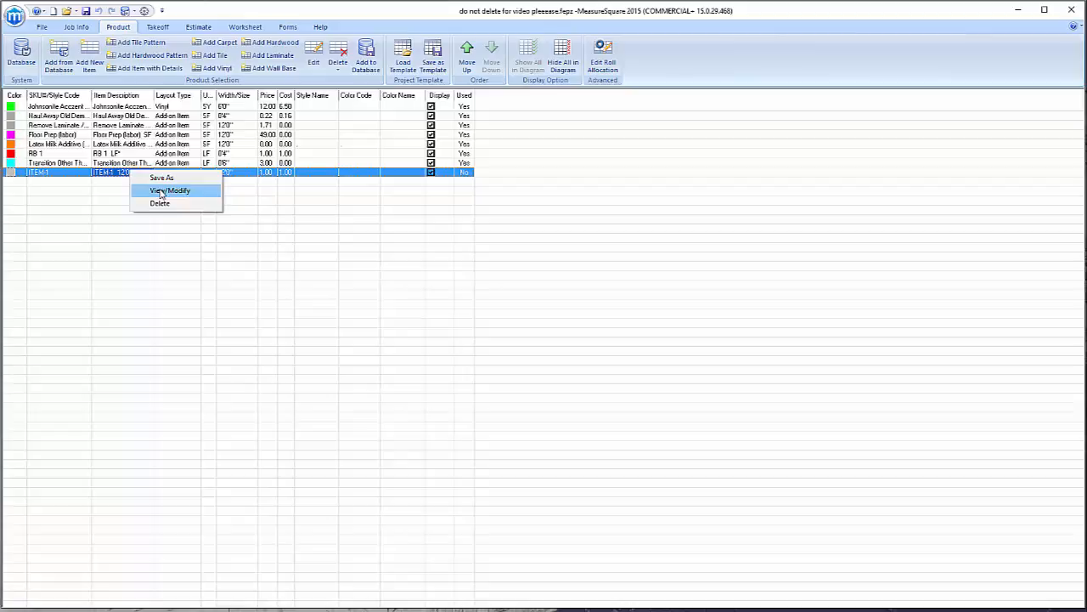
left_click(170, 191)
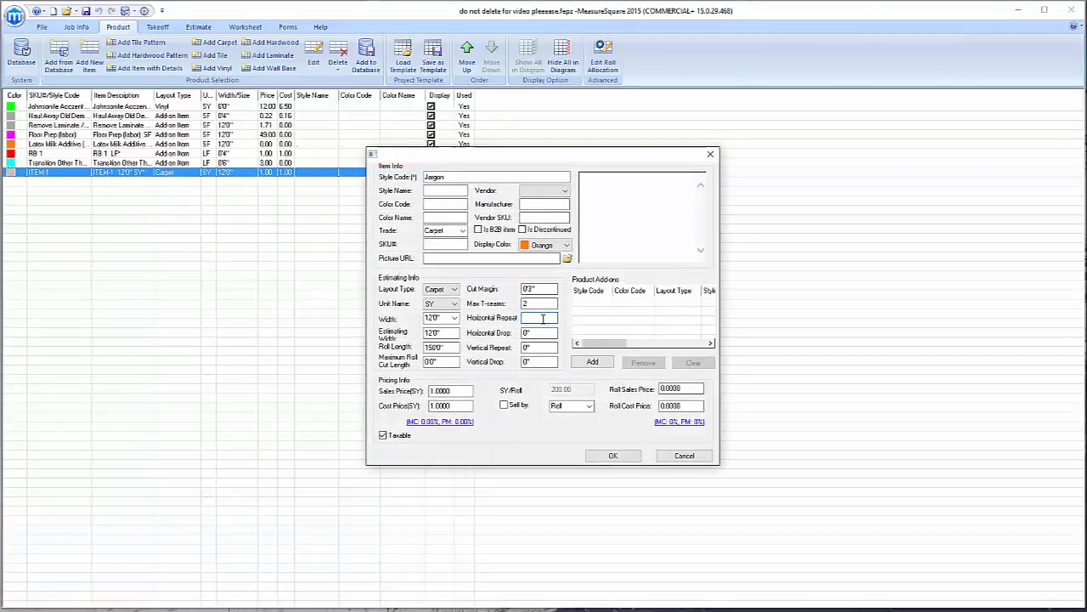
Set Horizontal Repeat 18 and Vertical Repeat 36 for the carpet and confirm
type("18\"")
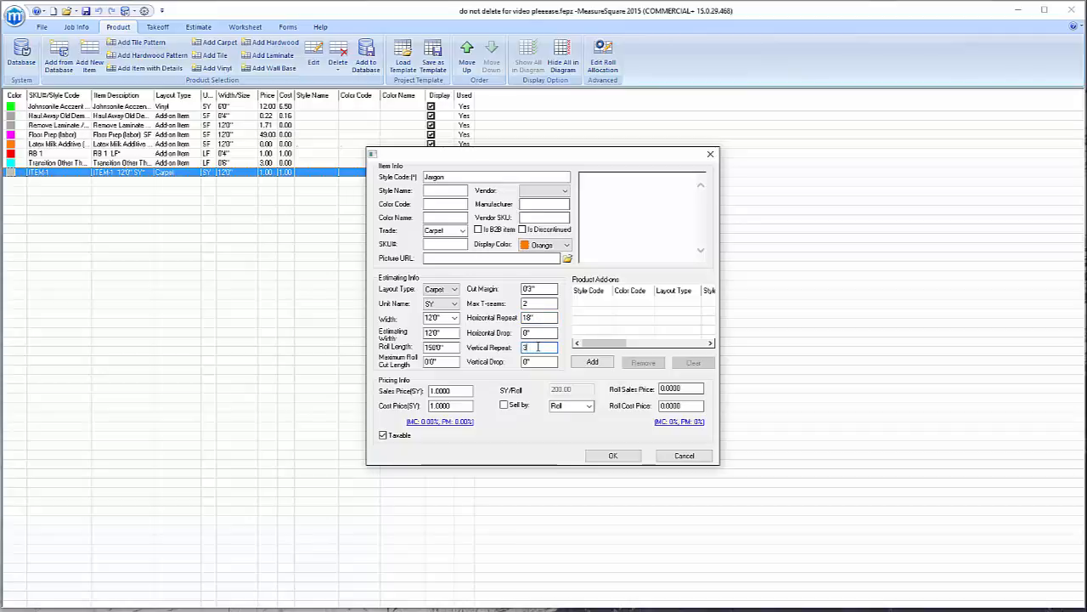
type("36\"")
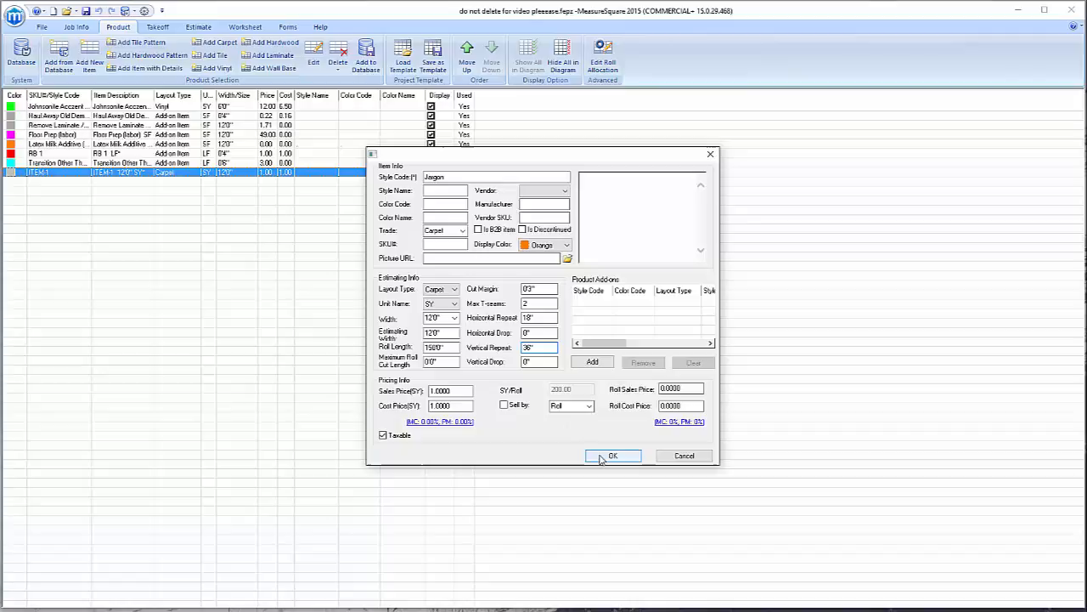
left_click(612, 455)
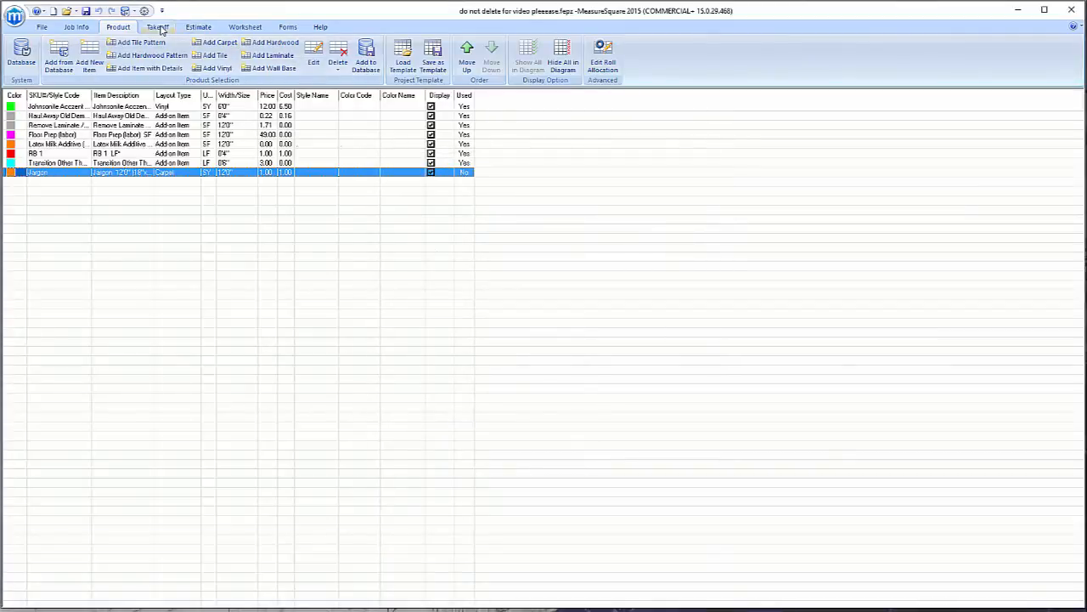
Run the estimate with the checked materials so the carpet fills its rooms
left_click(157, 27)
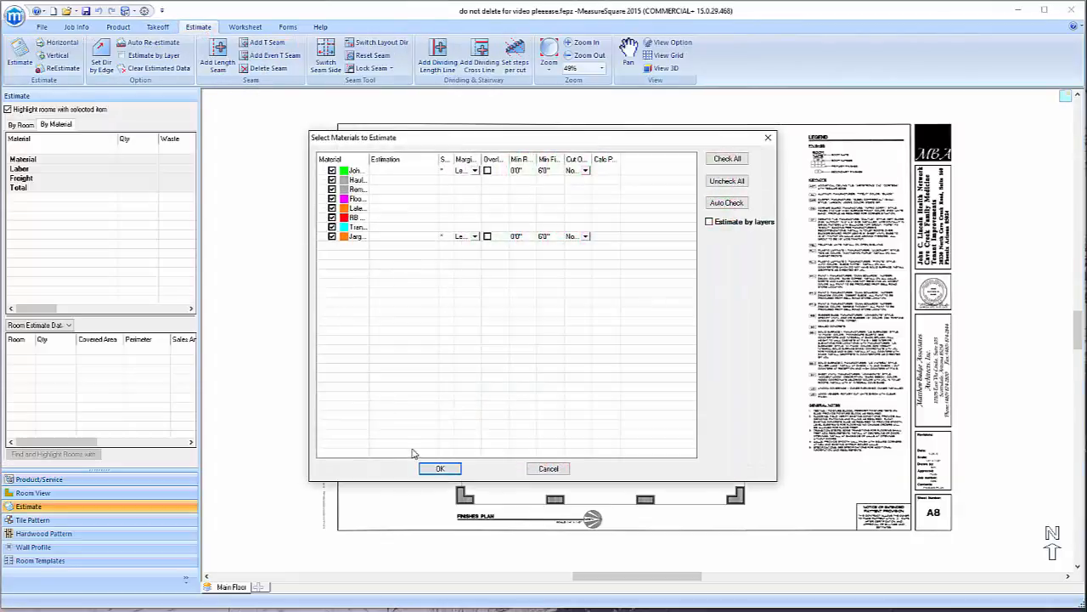
left_click(440, 469)
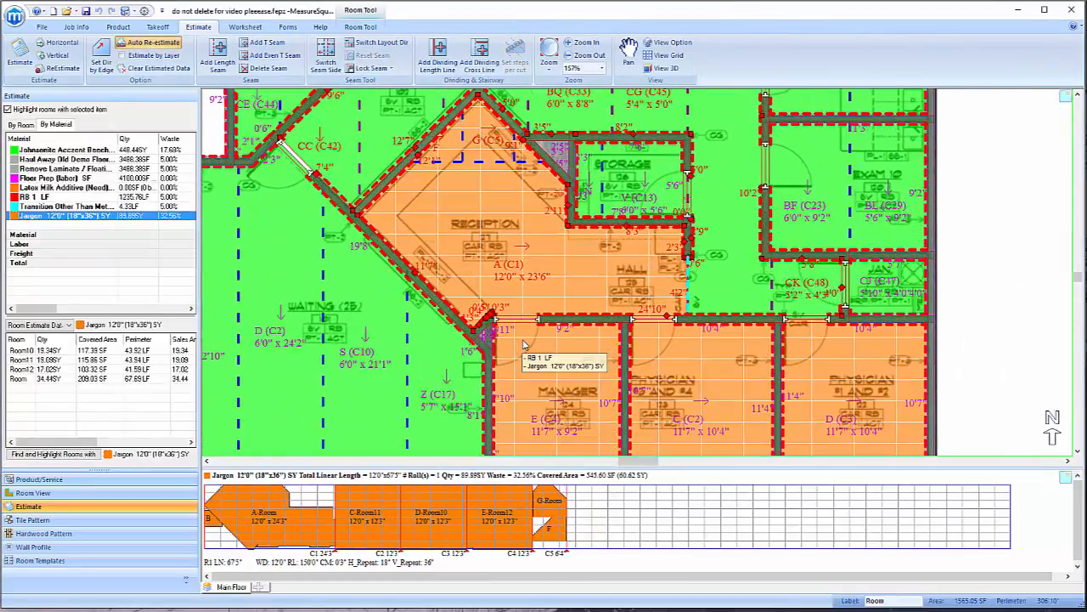
right_click(523, 343)
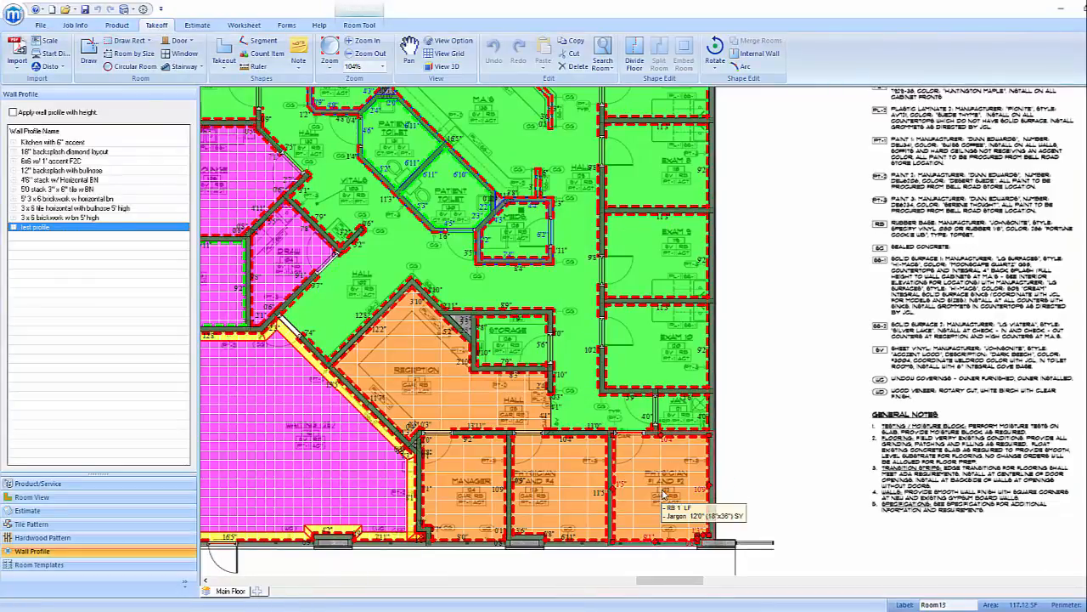
mouse_move(560, 489)
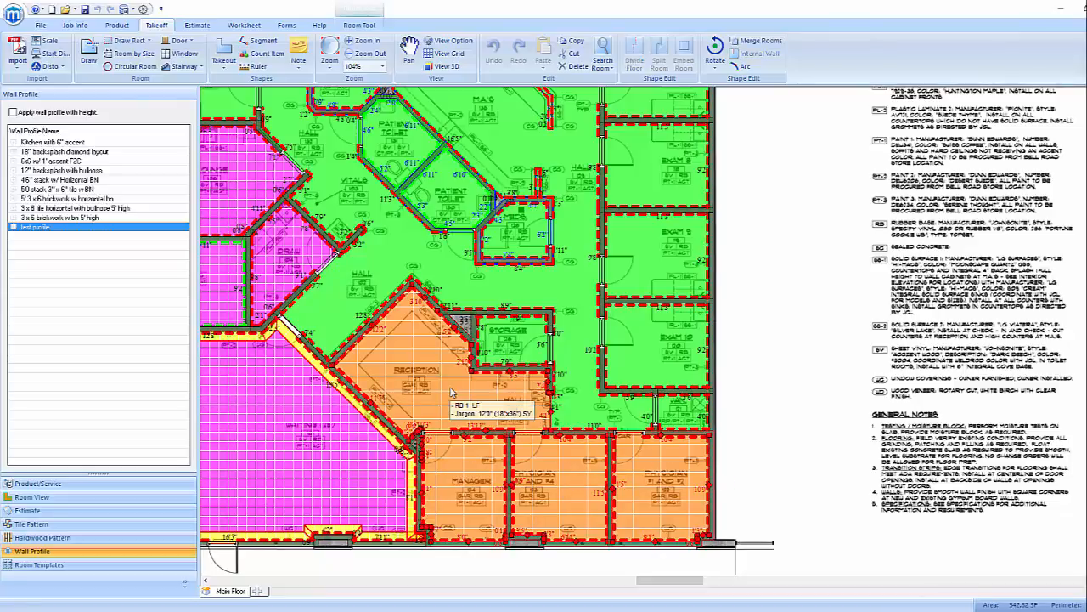
Choose Set Pattern/Tile Grid Start for the reception room's carpet pattern
right_click(452, 390)
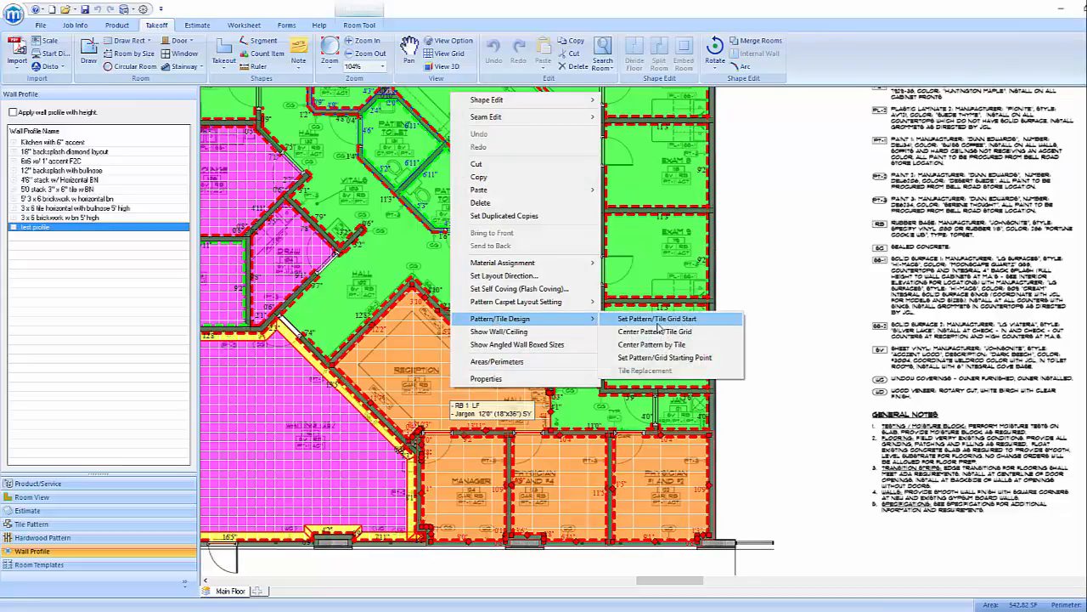
left_click(656, 318)
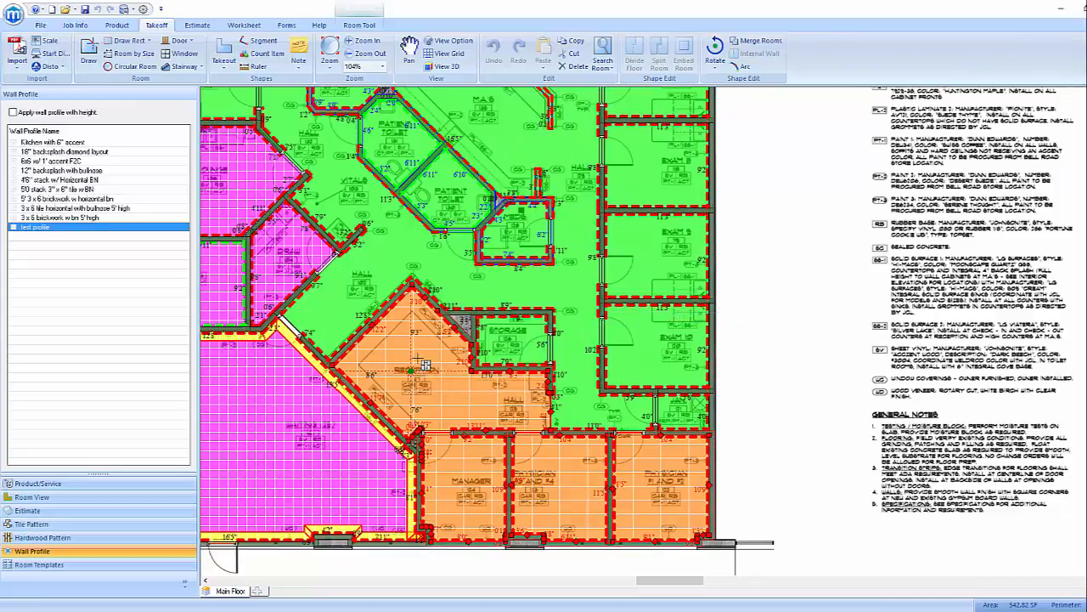
mouse_move(433, 360)
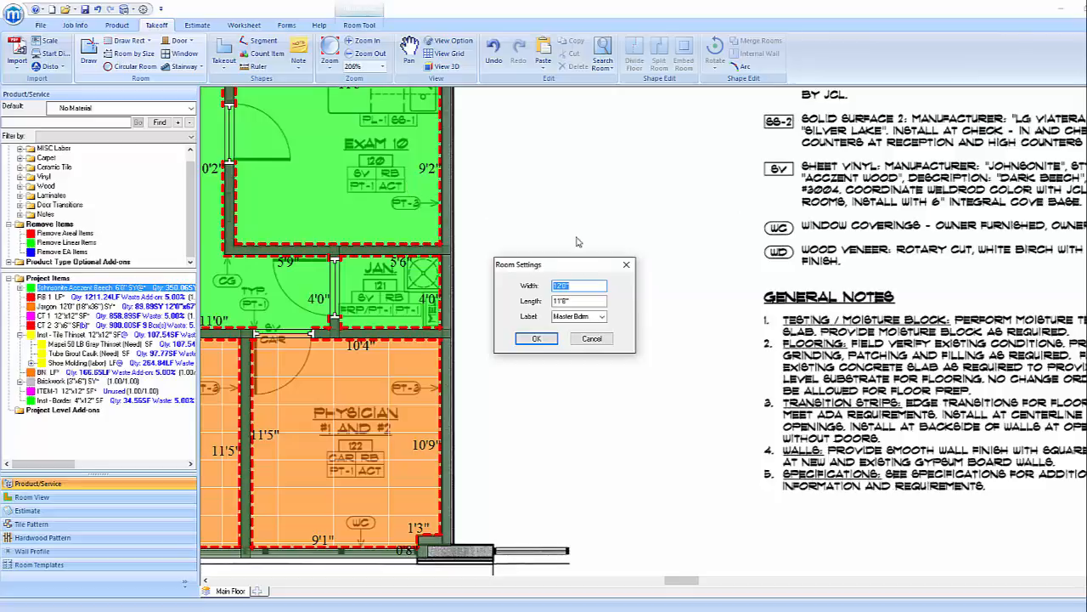
Ctrl-drag a copy of the 10'7" square room directly below the original
type("10")
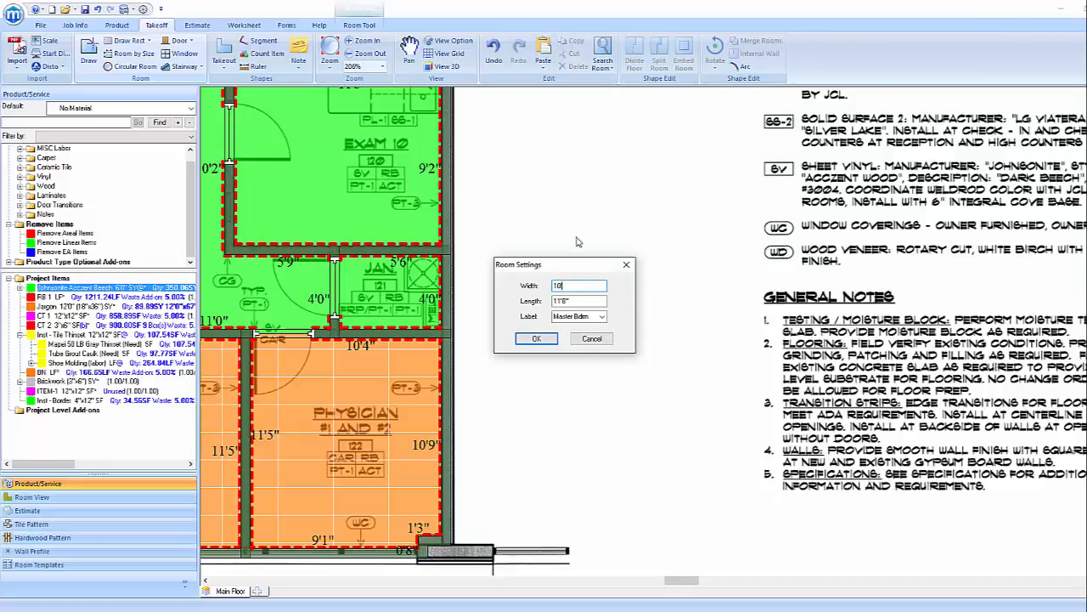
type("7")
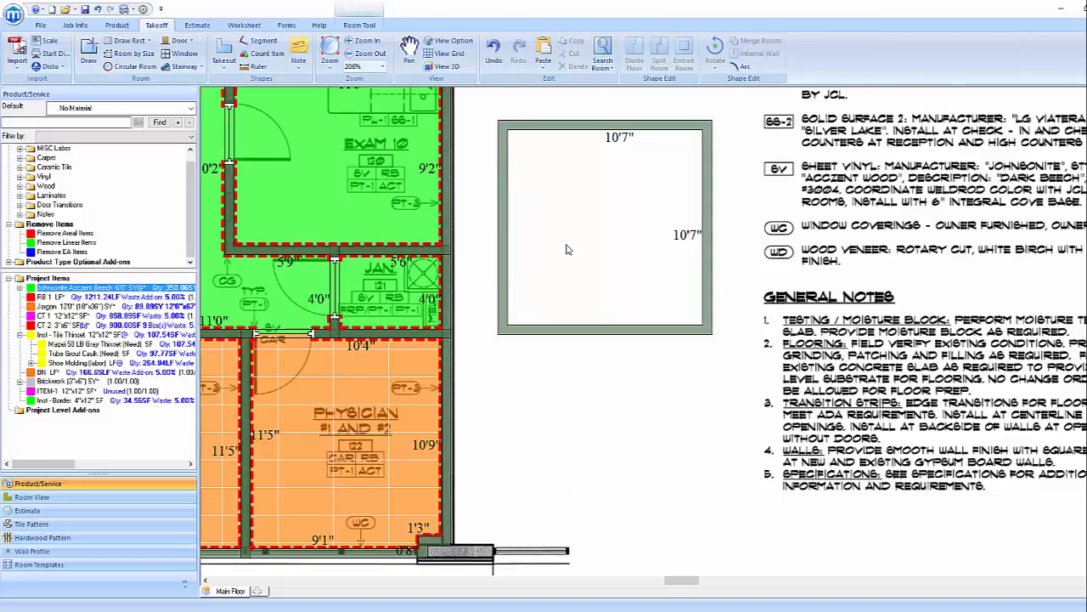
left_click(605, 228)
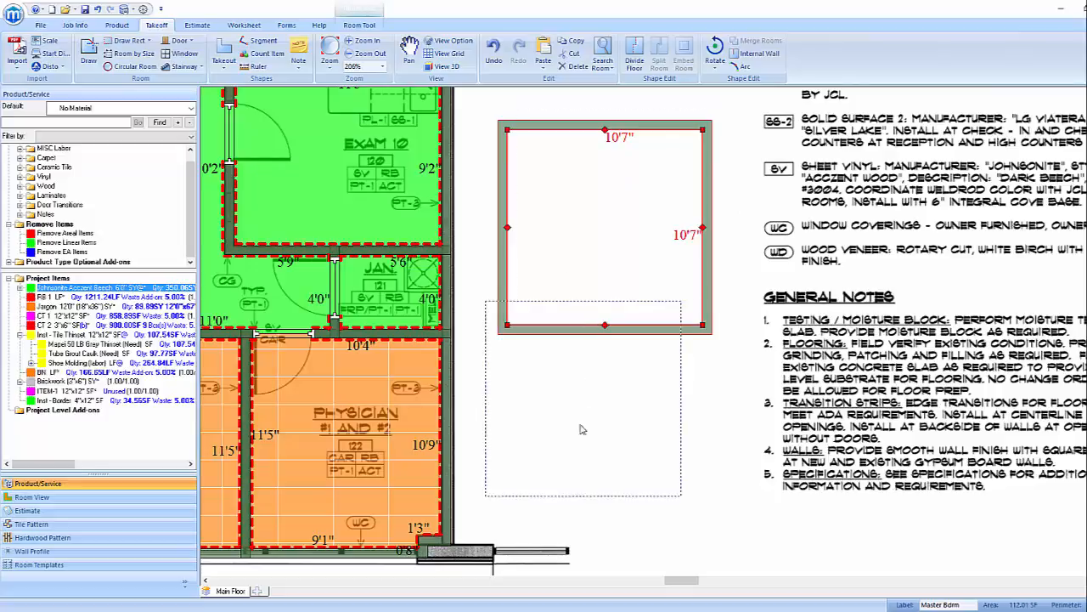
left_click_drag(581, 428, 602, 451)
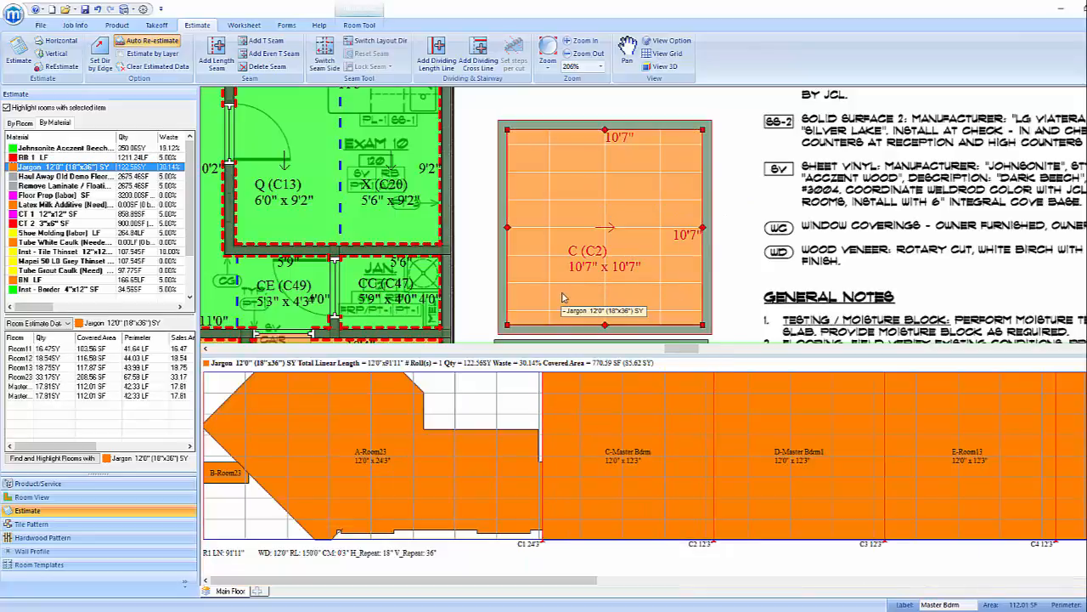
Enable Round up Cut by Pattern Size for room C(C2)
right_click(564, 298)
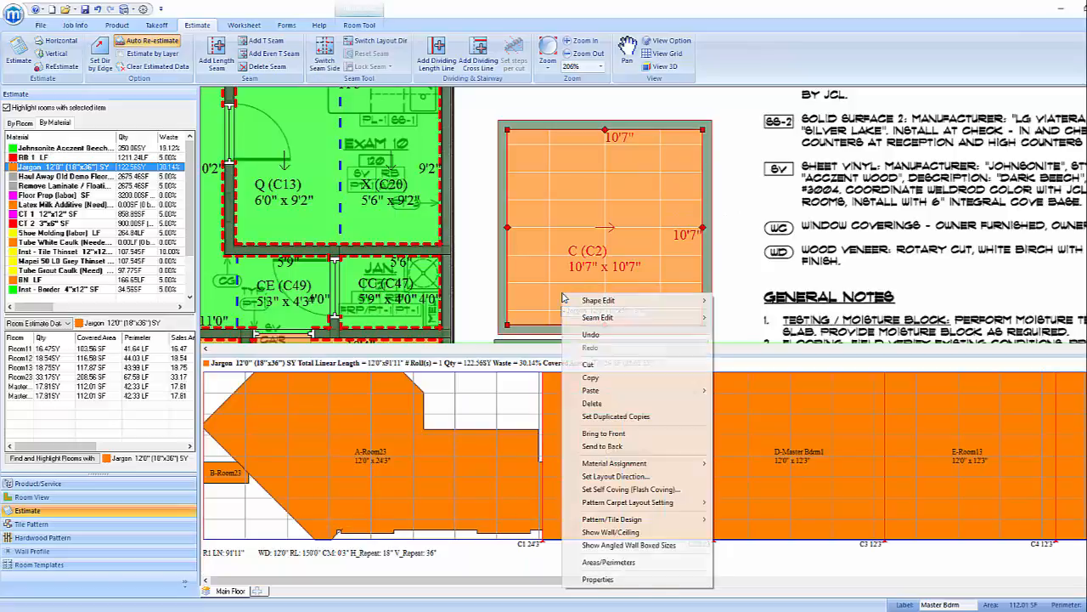
mouse_move(654, 506)
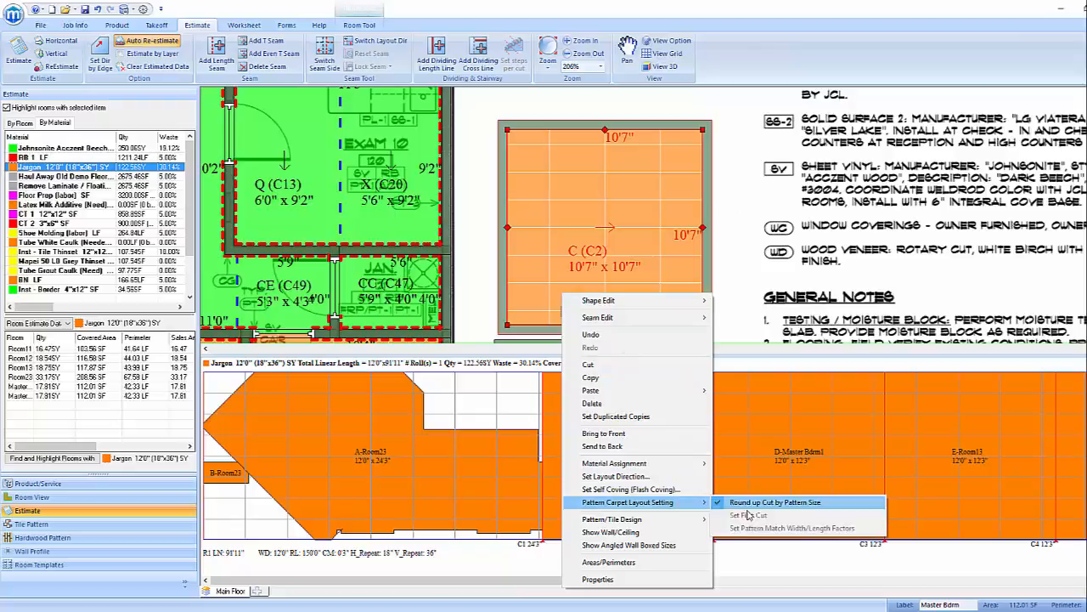
mouse_move(744, 277)
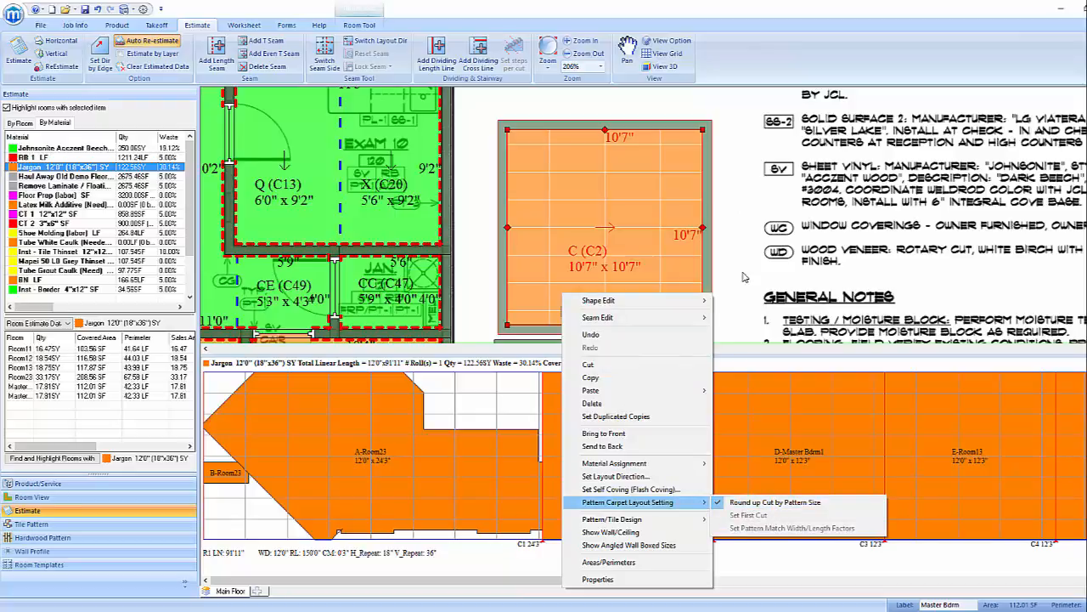
left_click(775, 502)
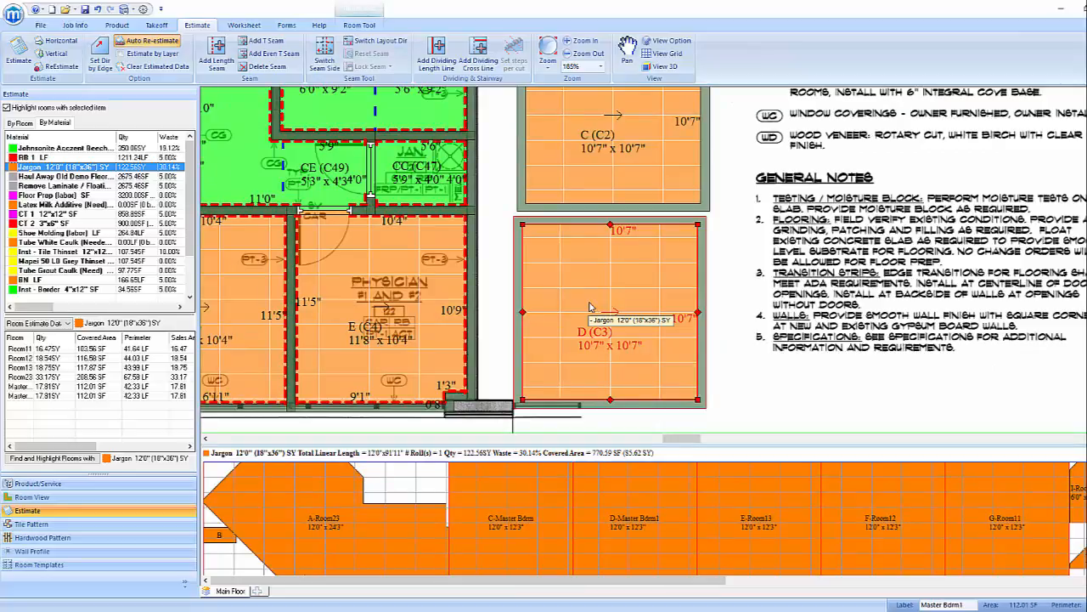
Enable Round up Cut by Pattern Size for room D(C3)
right_click(591, 306)
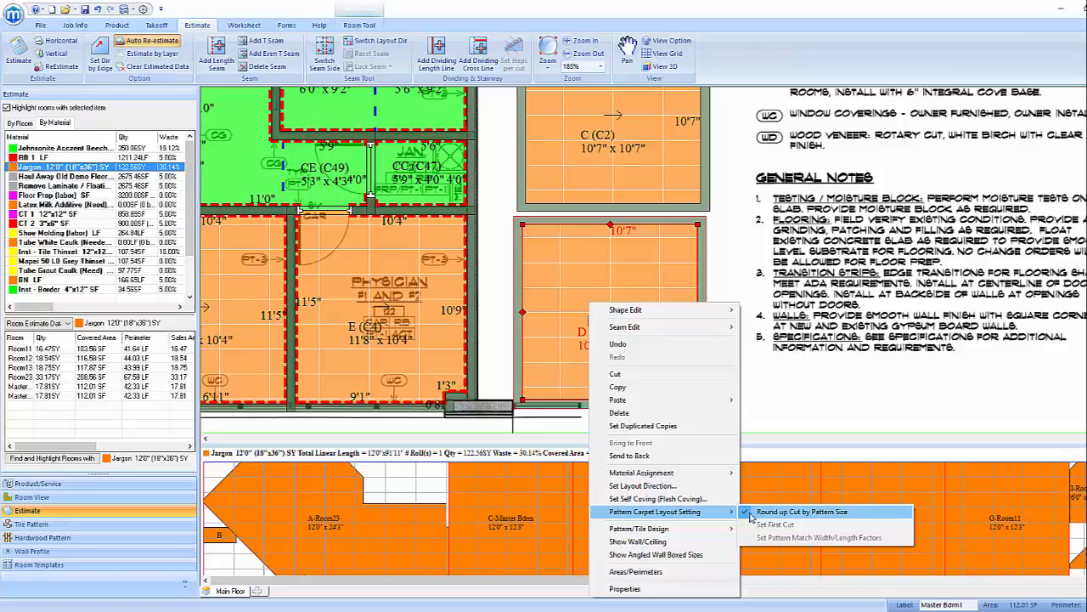
left_click(802, 509)
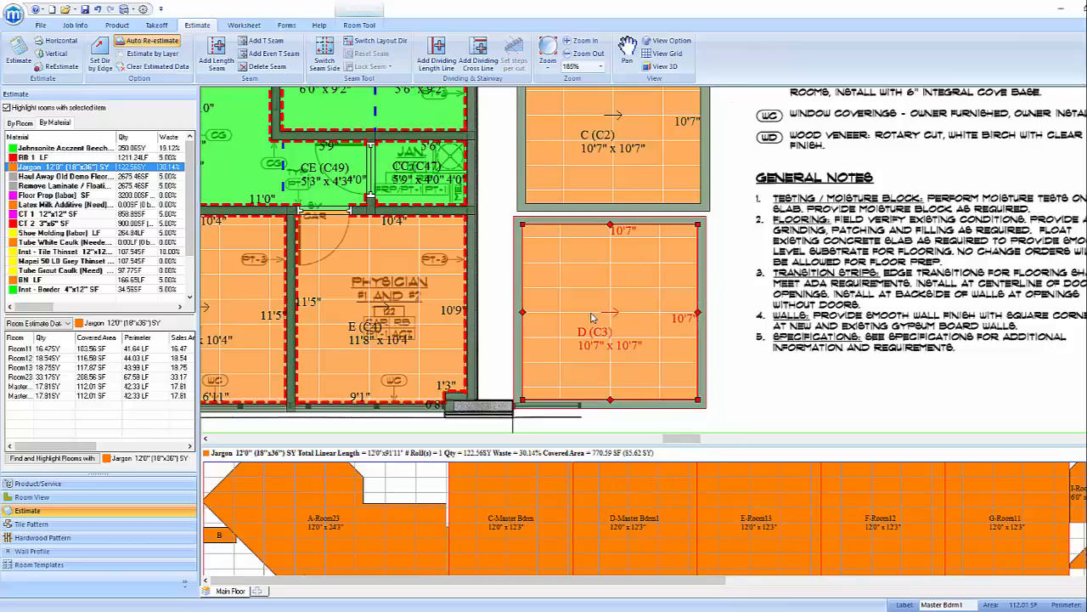
right_click(595, 320)
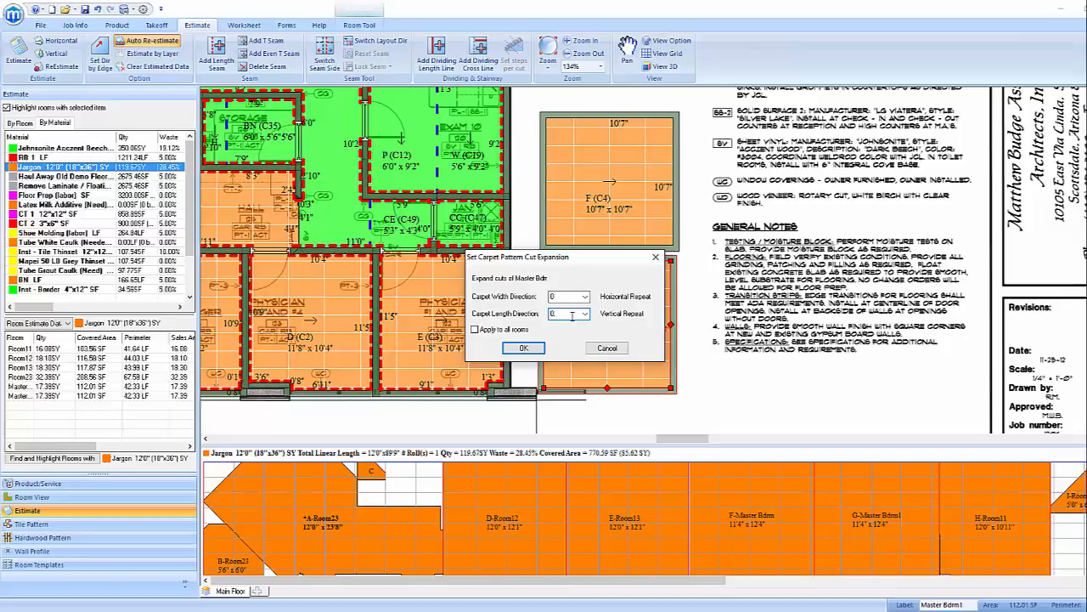
Apply a 0.25 carpet length-direction cut expansion to all rooms and confirm
left_click(564, 312)
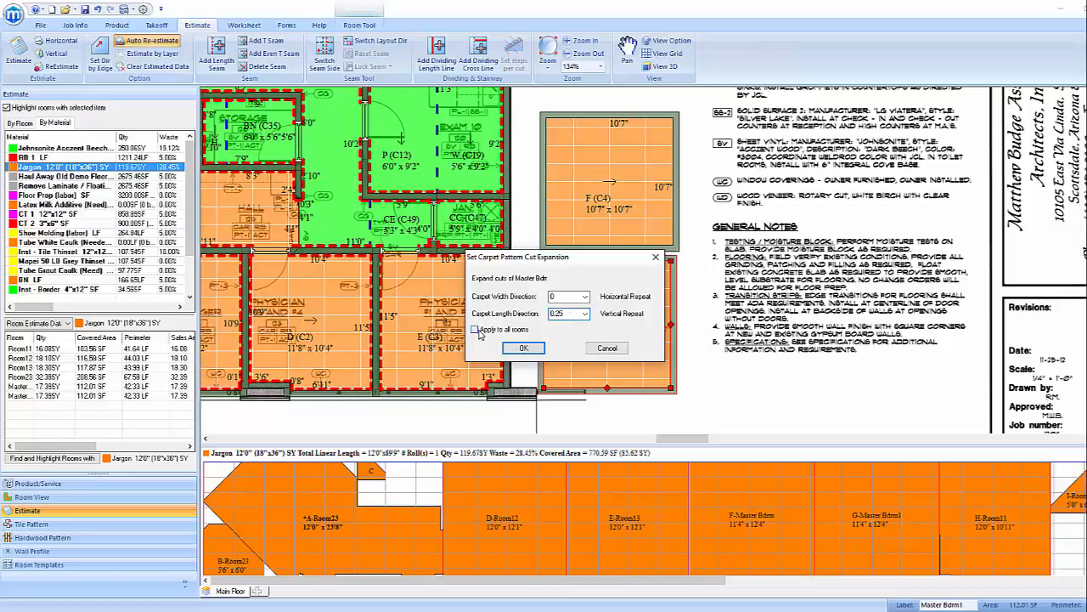
left_click(474, 329)
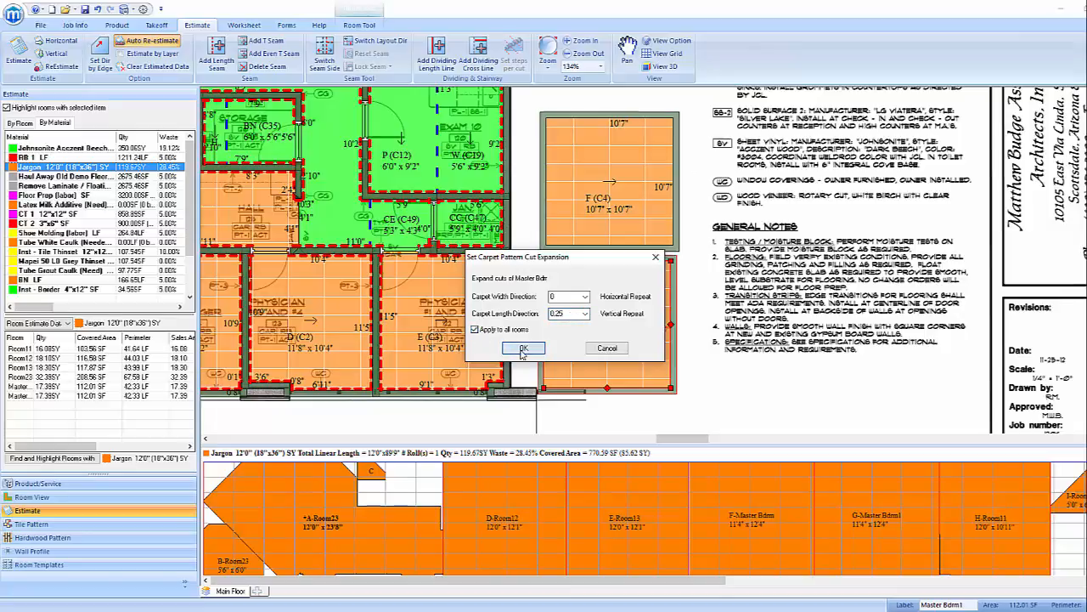
left_click(523, 348)
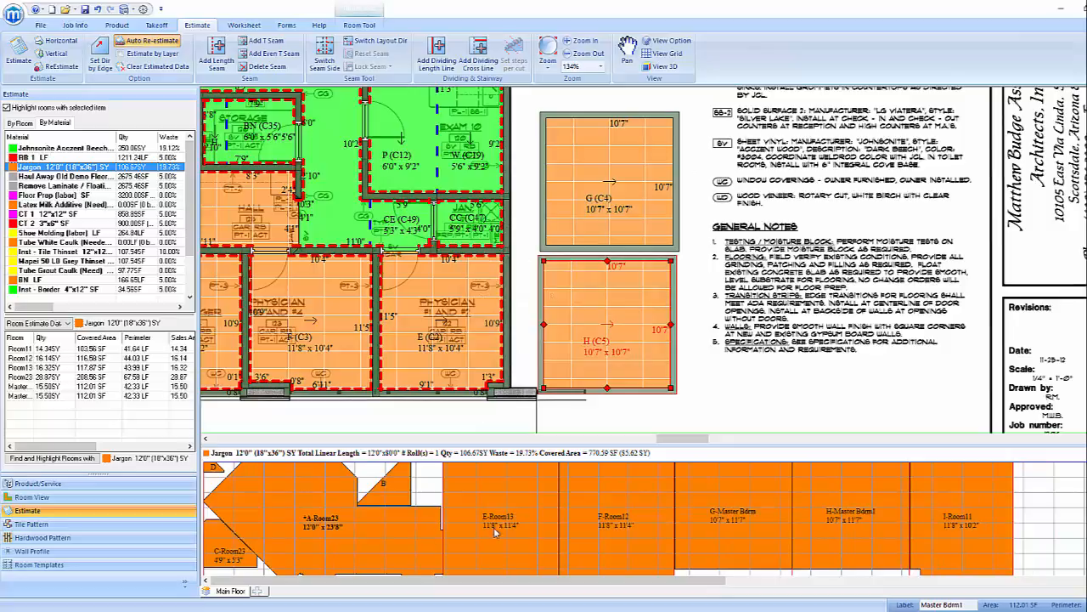
mouse_move(829, 544)
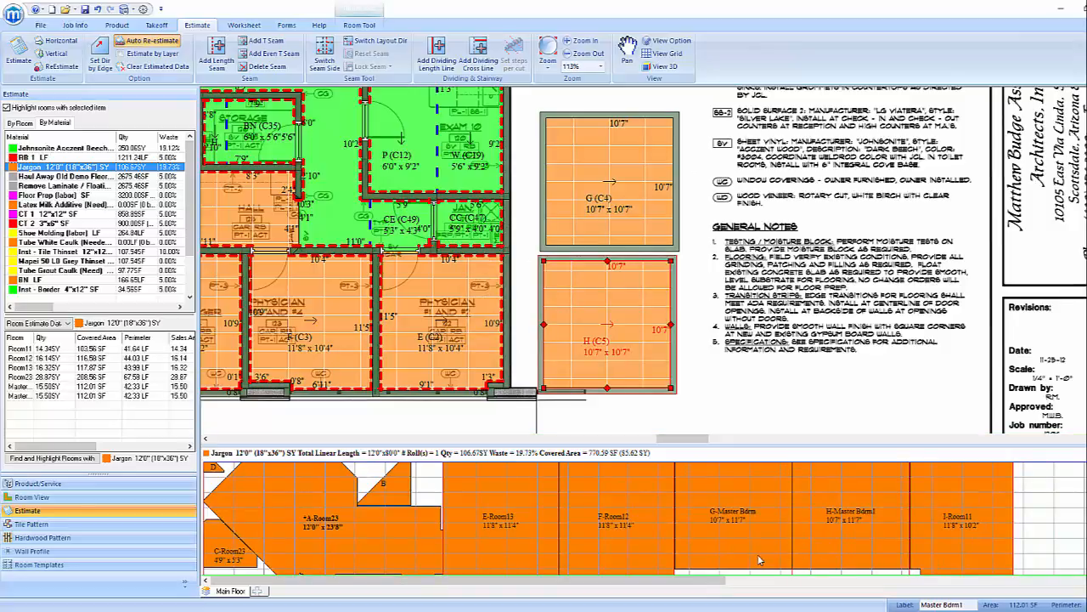
mouse_move(612, 560)
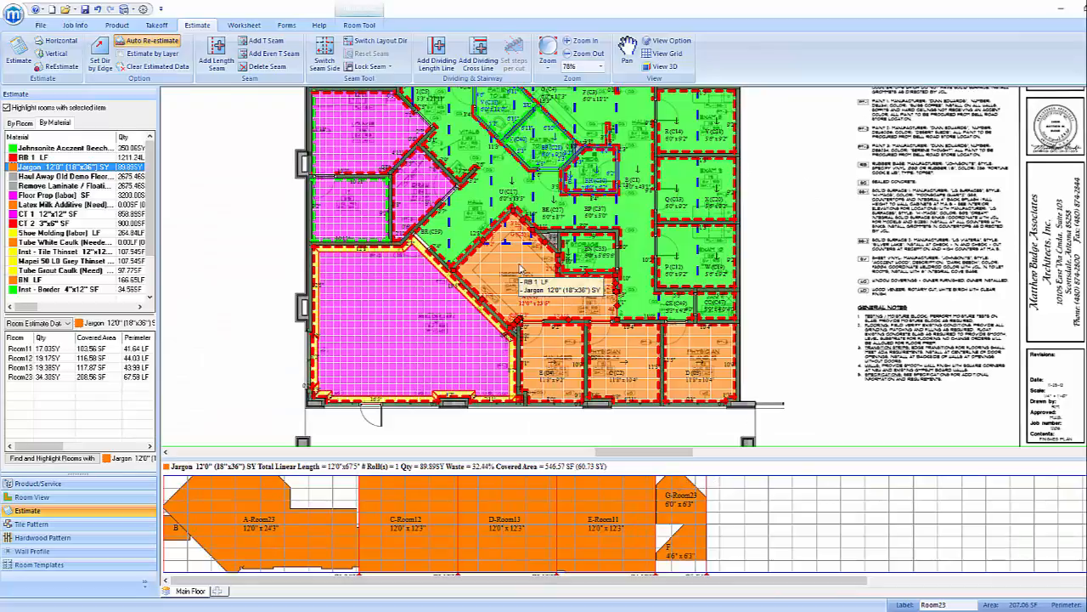
Start Set First Cut for Room23's pattern carpet layout
right_click(520, 268)
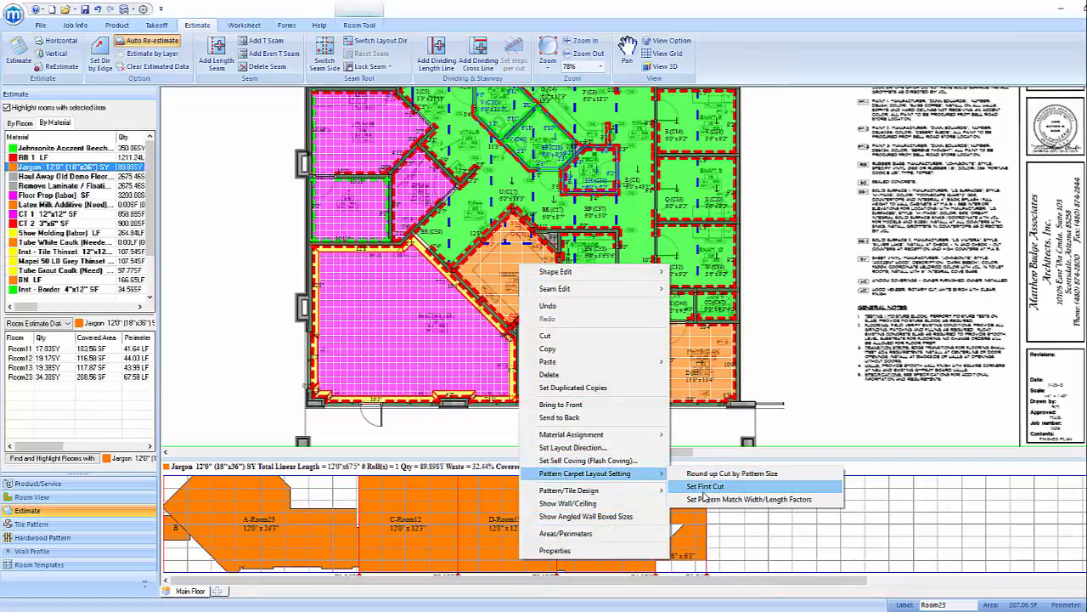
left_click(705, 486)
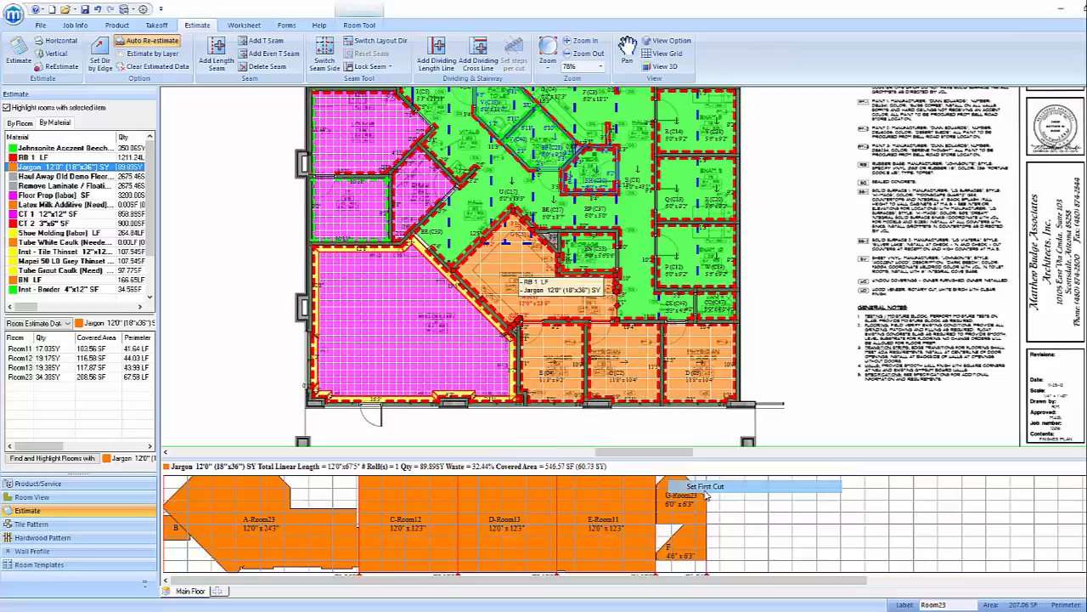